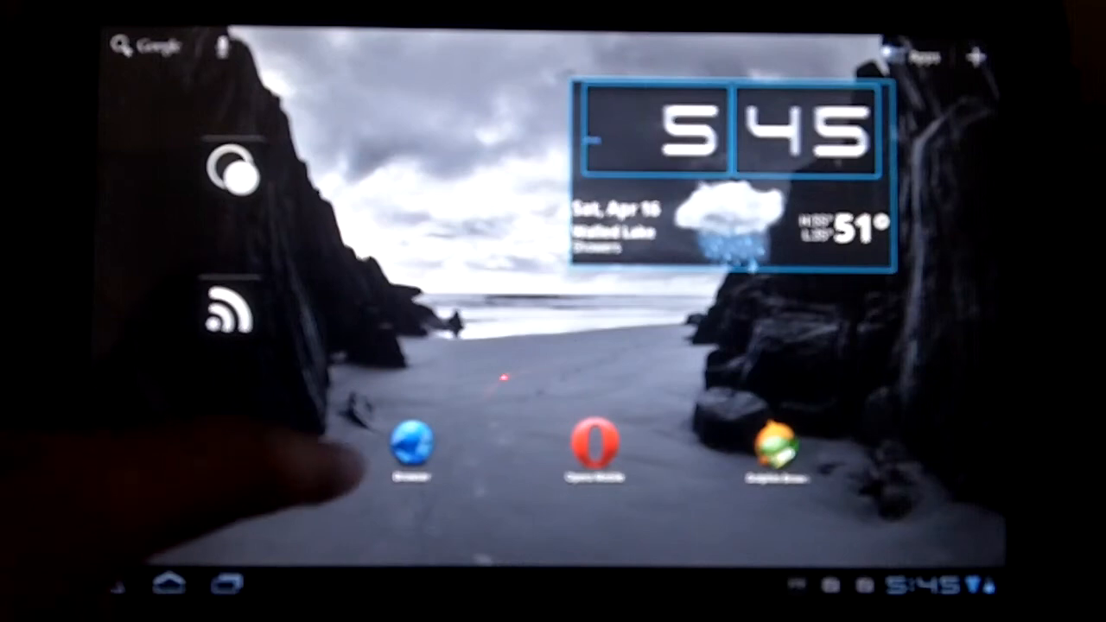
Launch the stock Browser, let ign.com load, and scroll down IGN's home page.
left_click(411, 449)
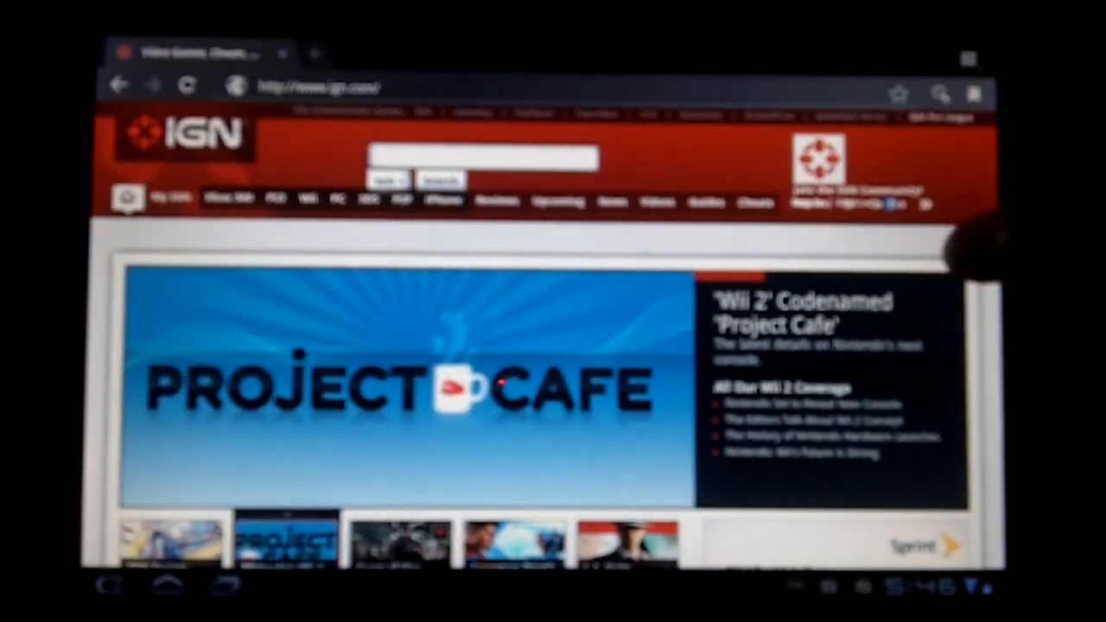
scroll("down", 3)
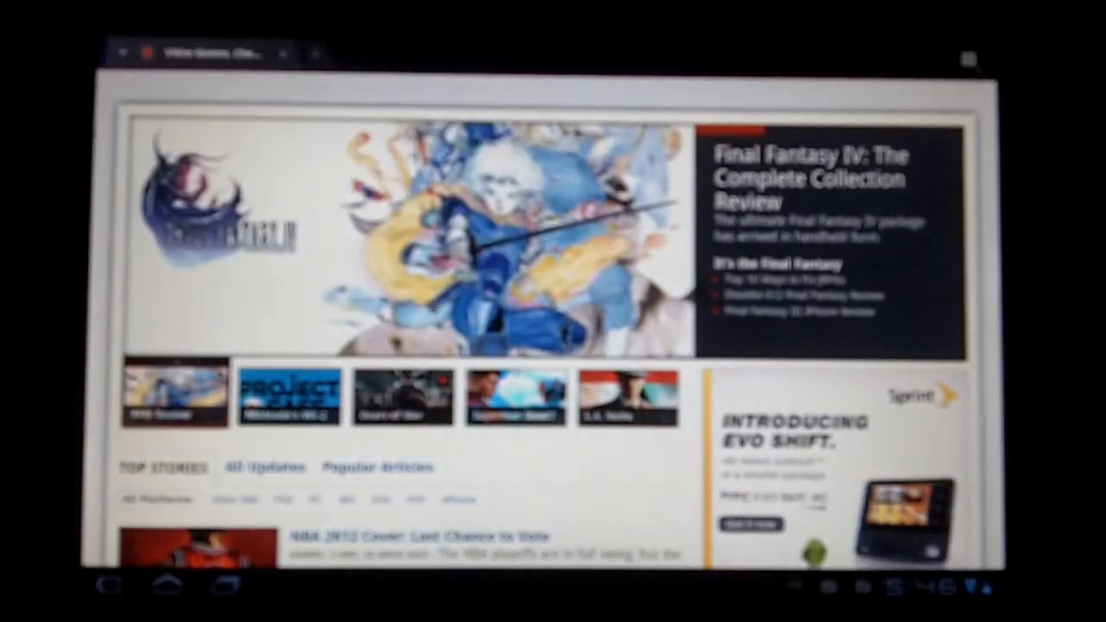
scroll("down", 3)
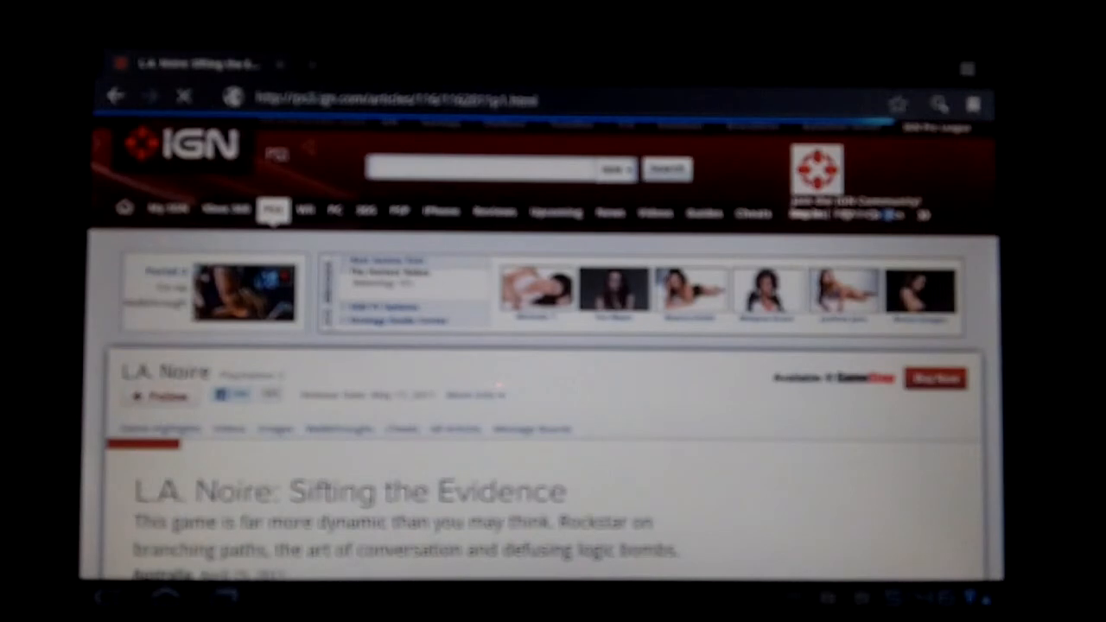
Scroll down the L.A. Noire: Sifting the Evidence article to its body text.
scroll("down", 3)
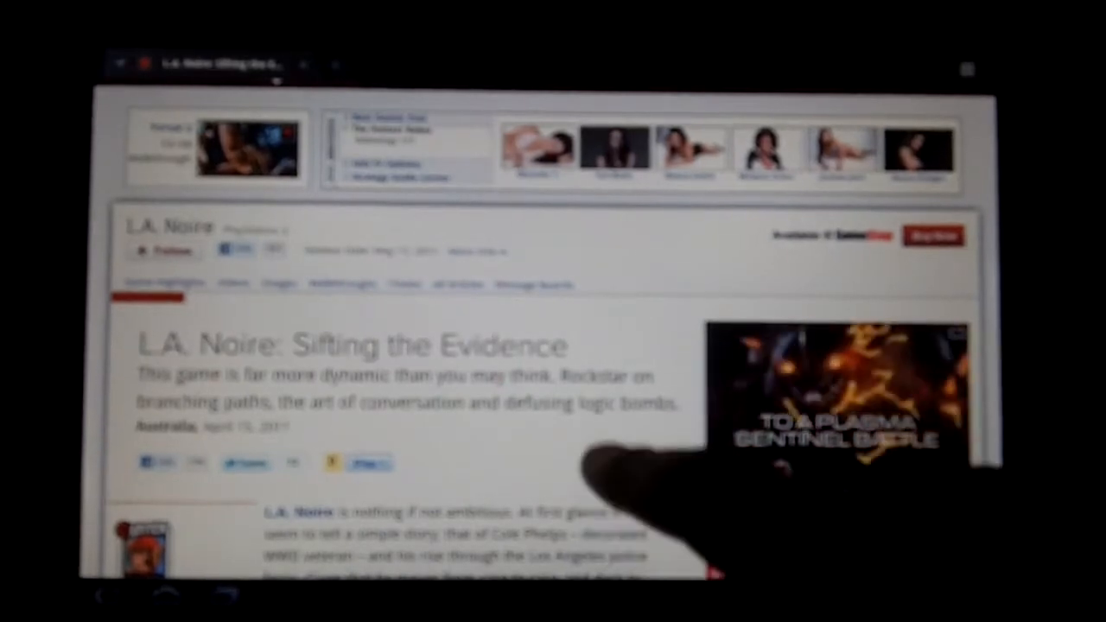
scroll("down", 3)
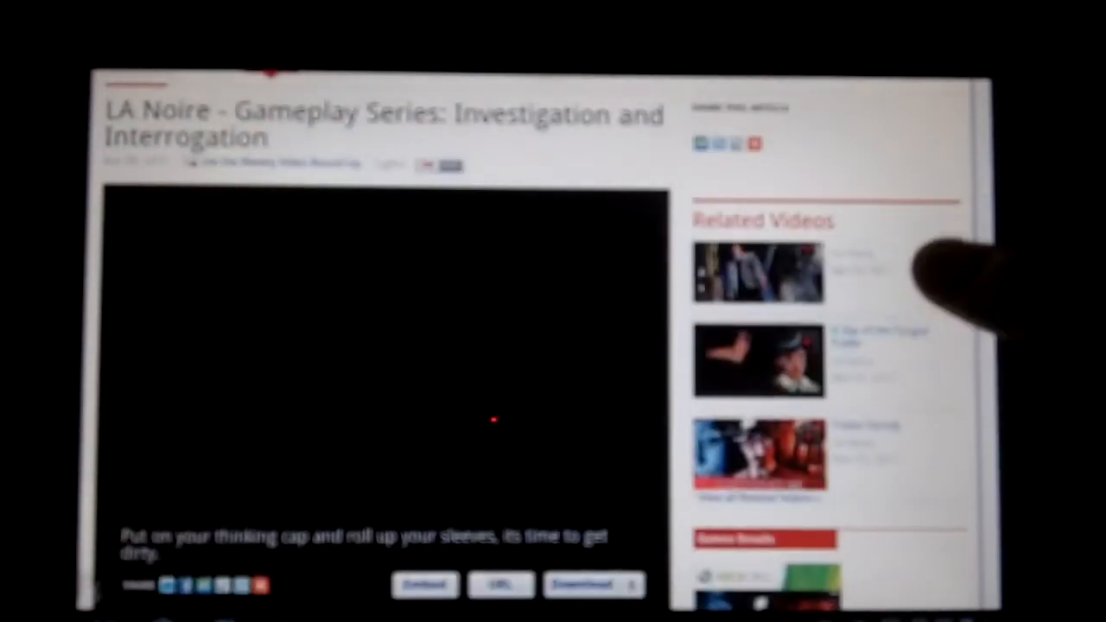
Scroll past the LA Noire interrogation video player to the Related Videos list.
scroll("down", 3)
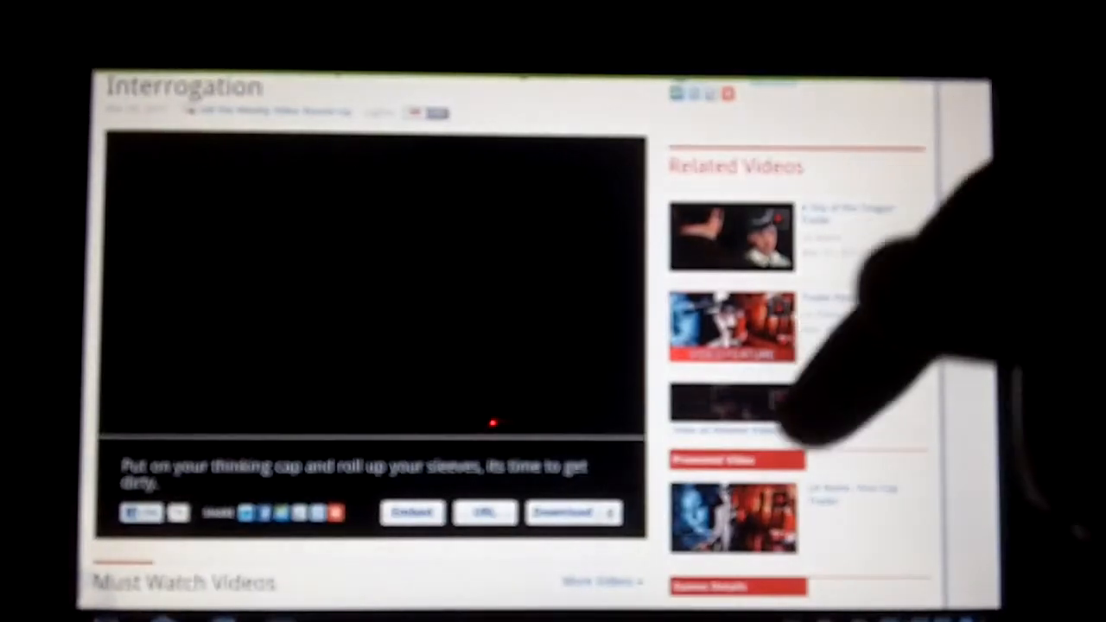